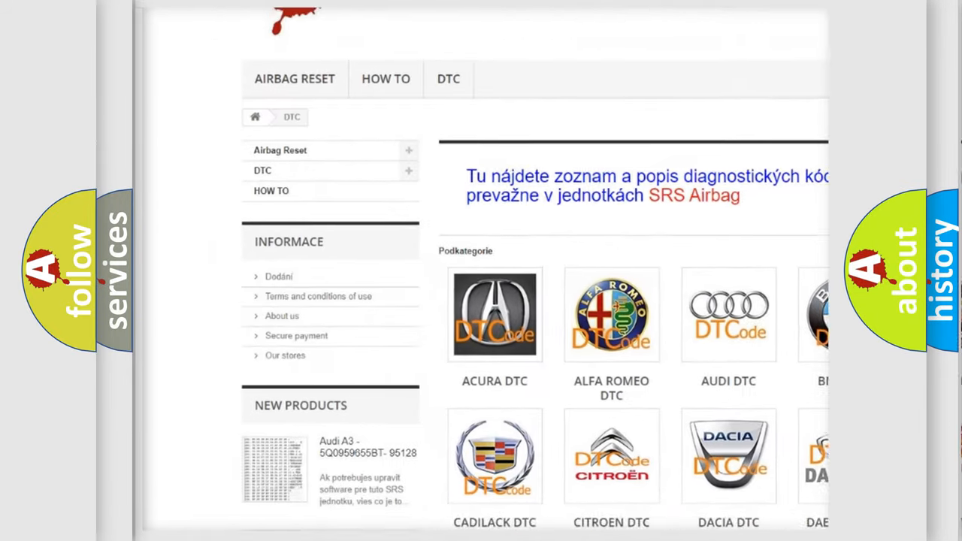
scroll("down", 3)
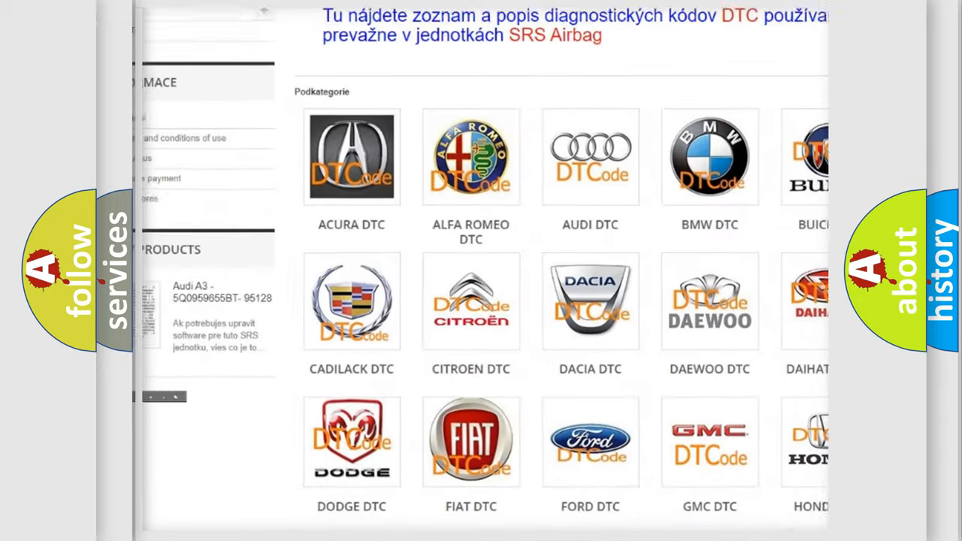
scroll("down", 3)
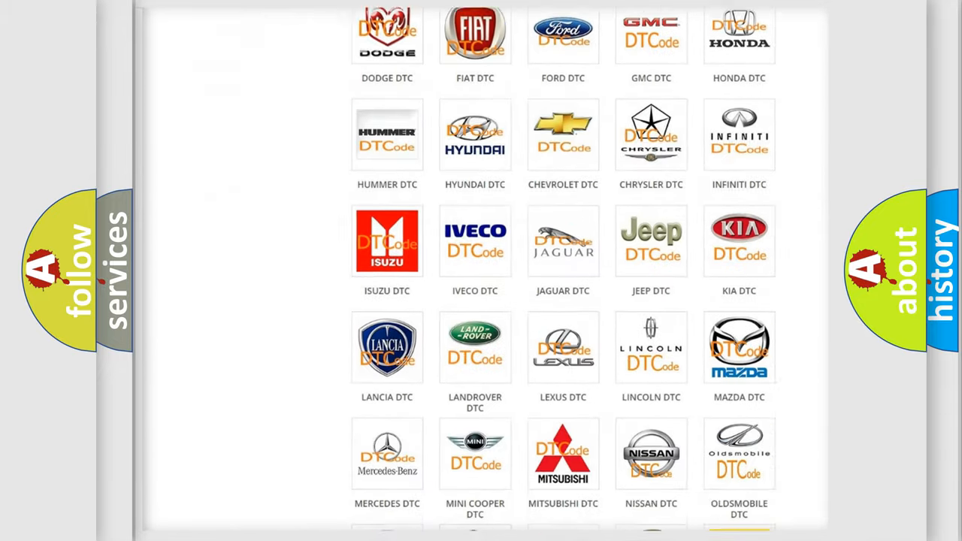
scroll("down", 3)
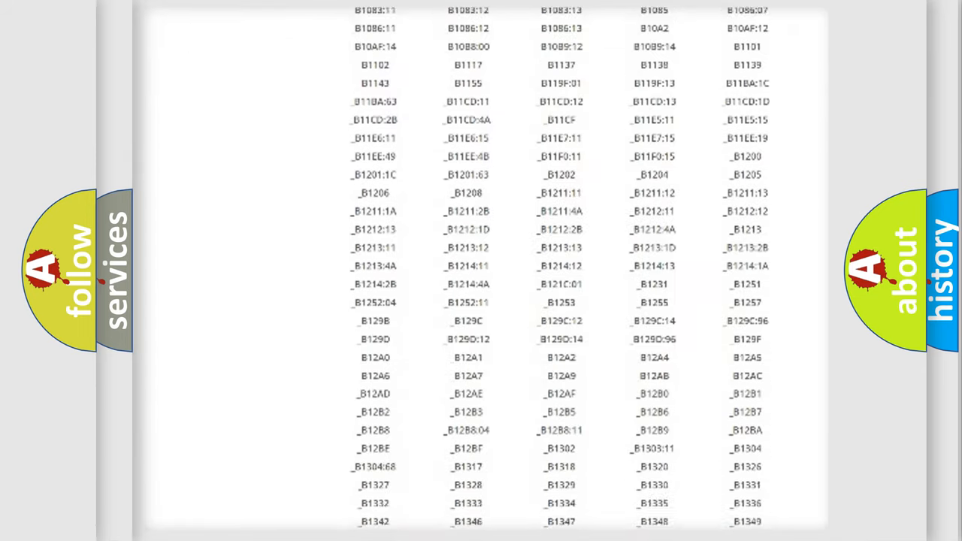
scroll("down", 3)
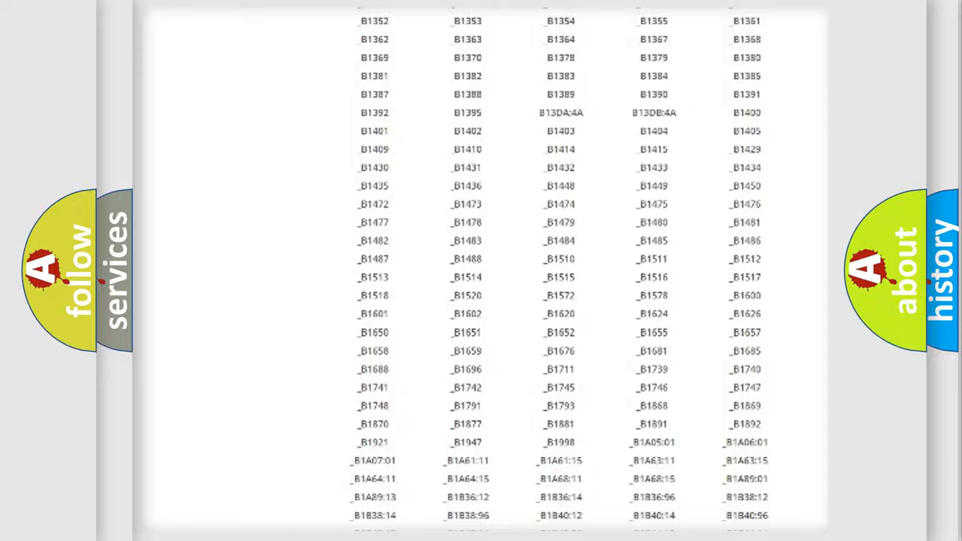